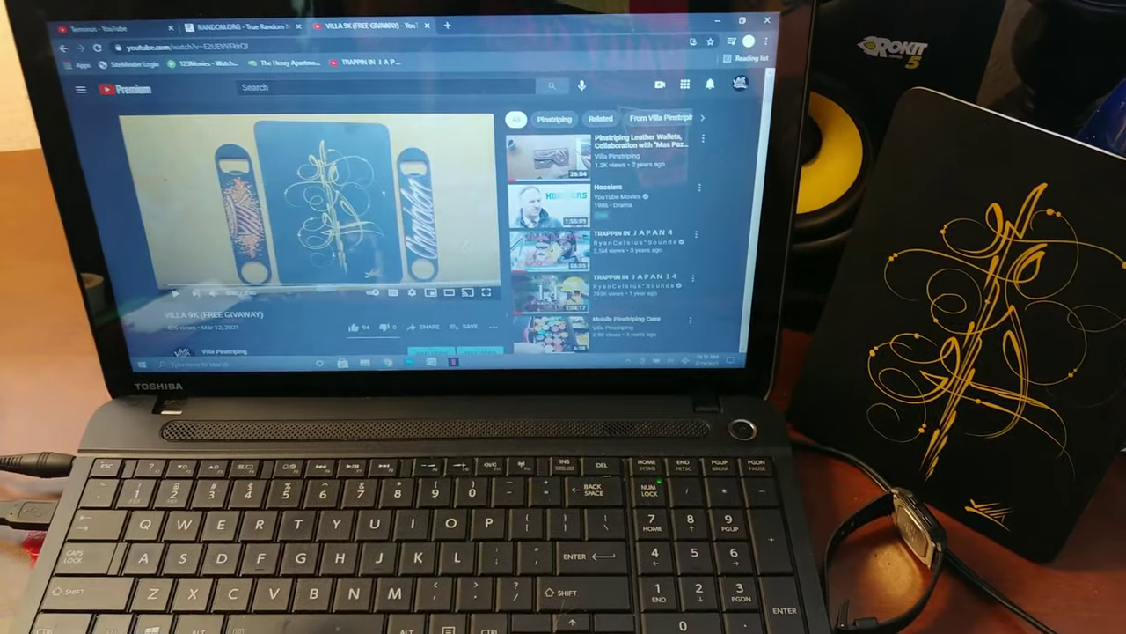
# Step: Draw a random number between 1 and 76 on RANDOM.ORG to pick the winning comment
pyautogui.click(220, 25)
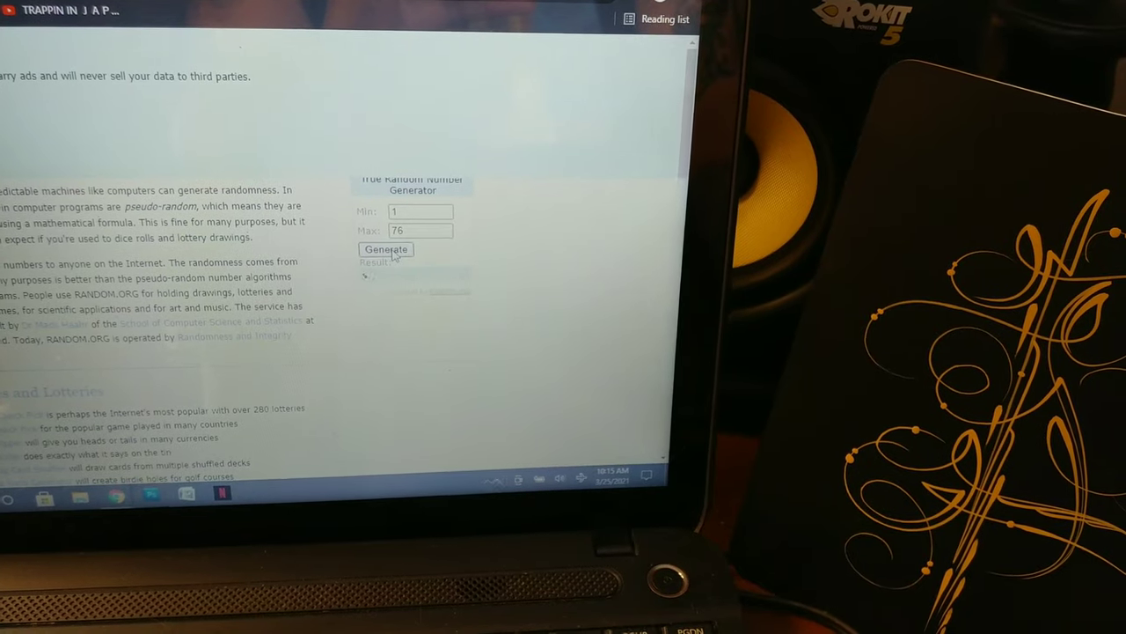
pyautogui.click(386, 250)
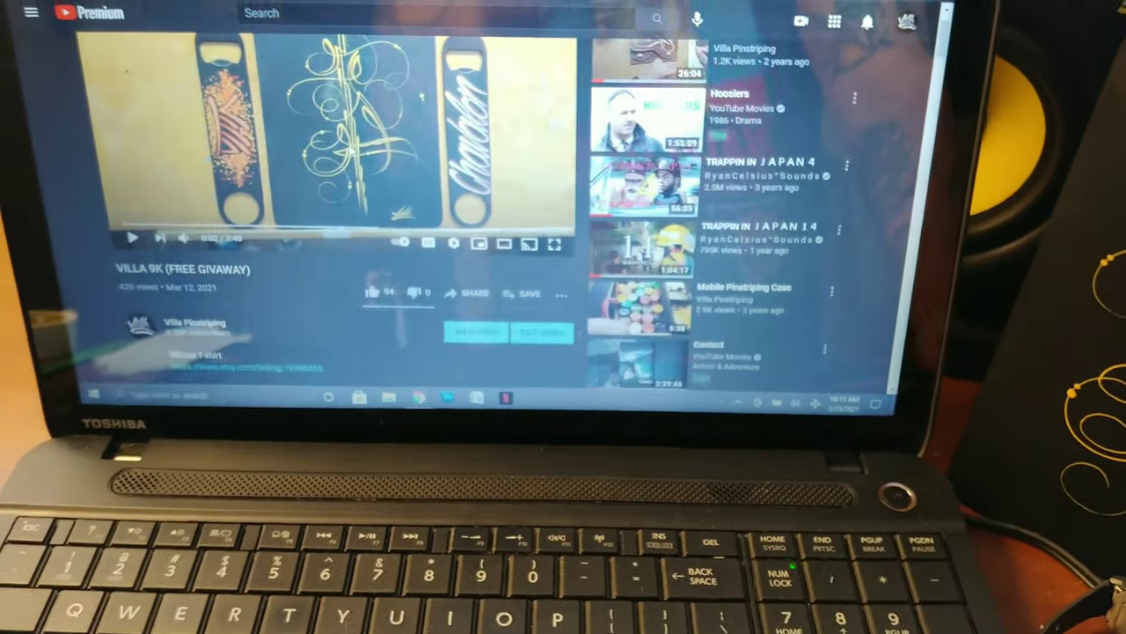
# Step: Scroll the giveaway video page down to the comments section, past the pinned comment
pyautogui.scroll(-3)
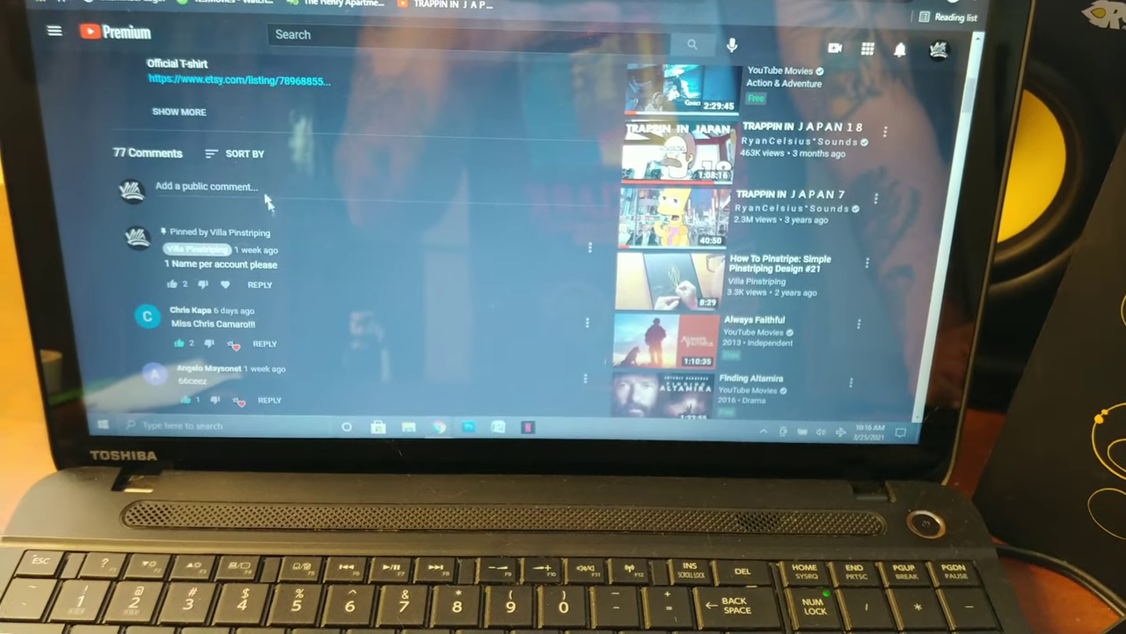
pyautogui.click(242, 153)
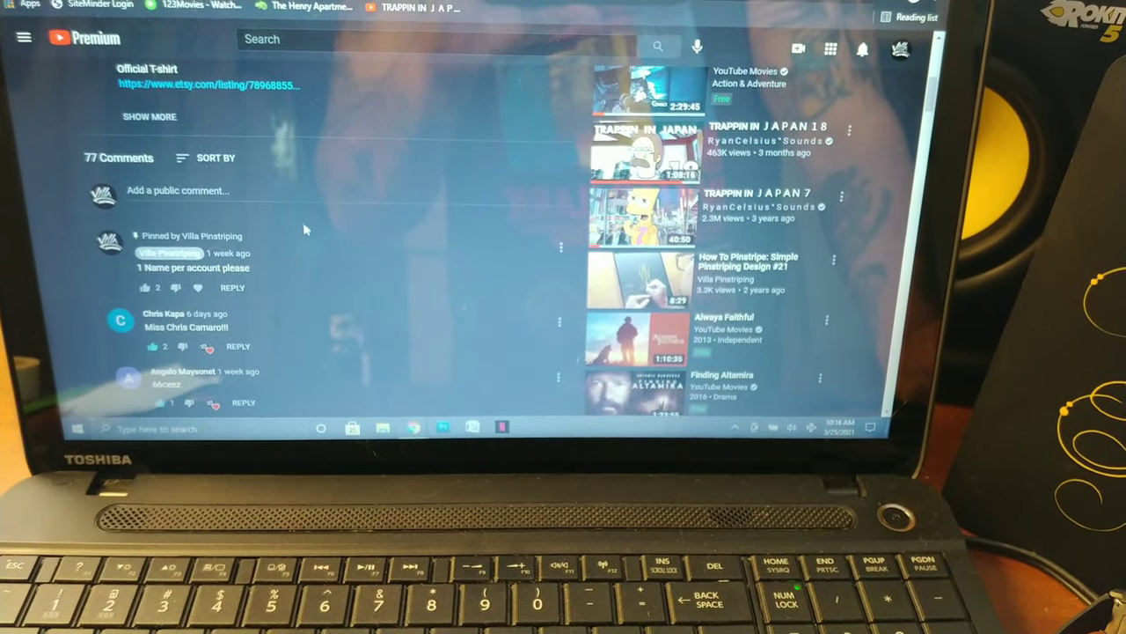
pyautogui.scroll(-3)
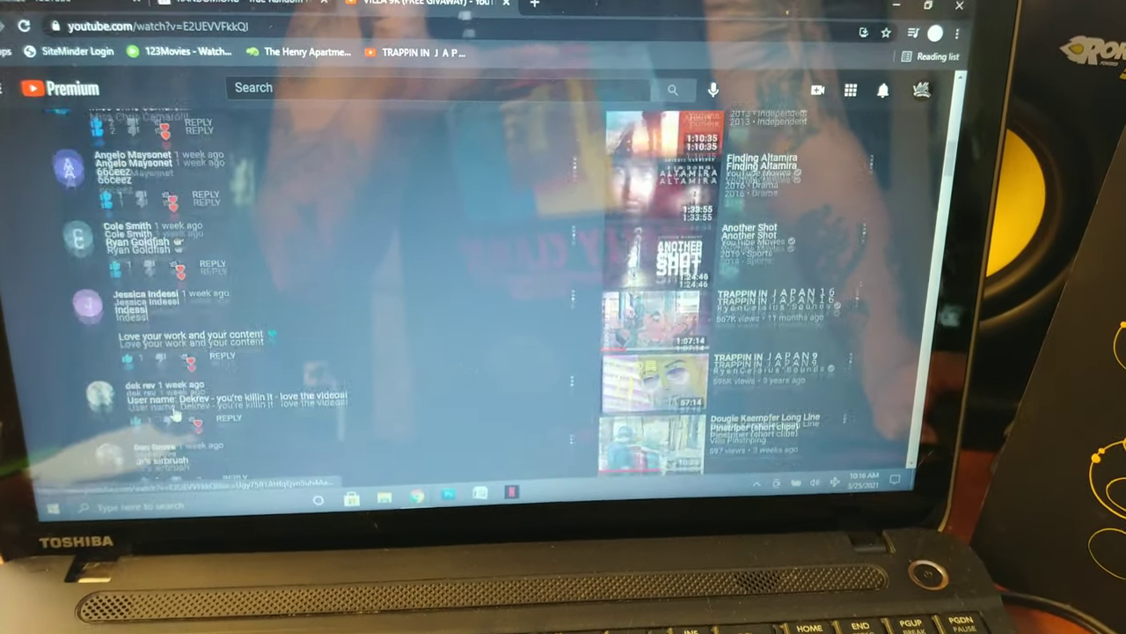
# Step: Scroll down through the comments, counting toward the 19th one picked by the generator
pyautogui.scroll(-3)
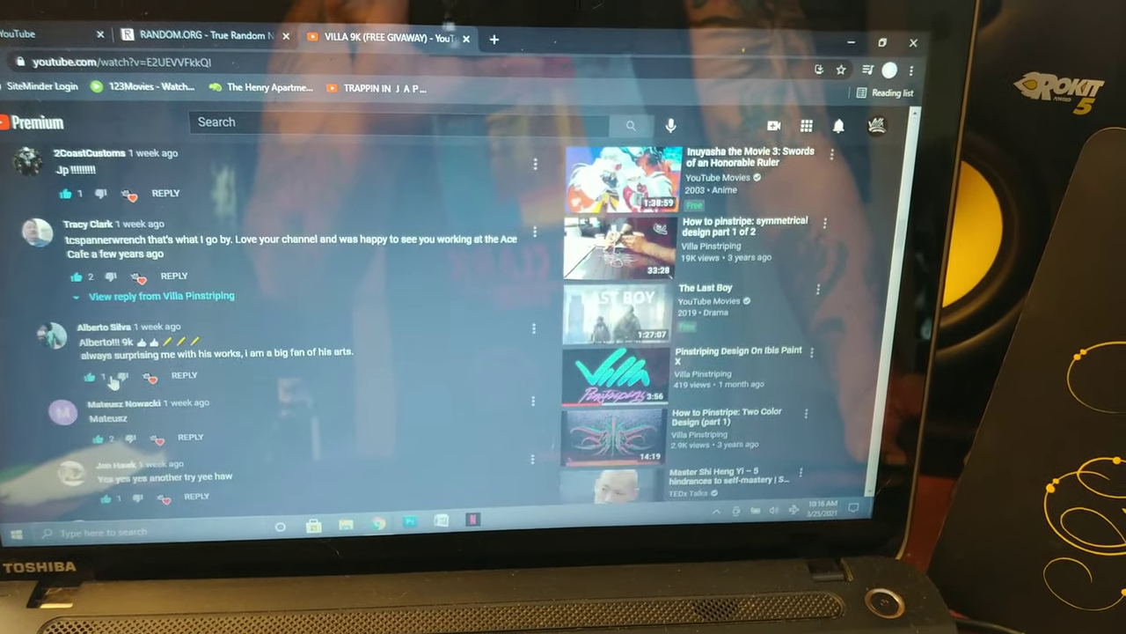
pyautogui.scroll(-3)
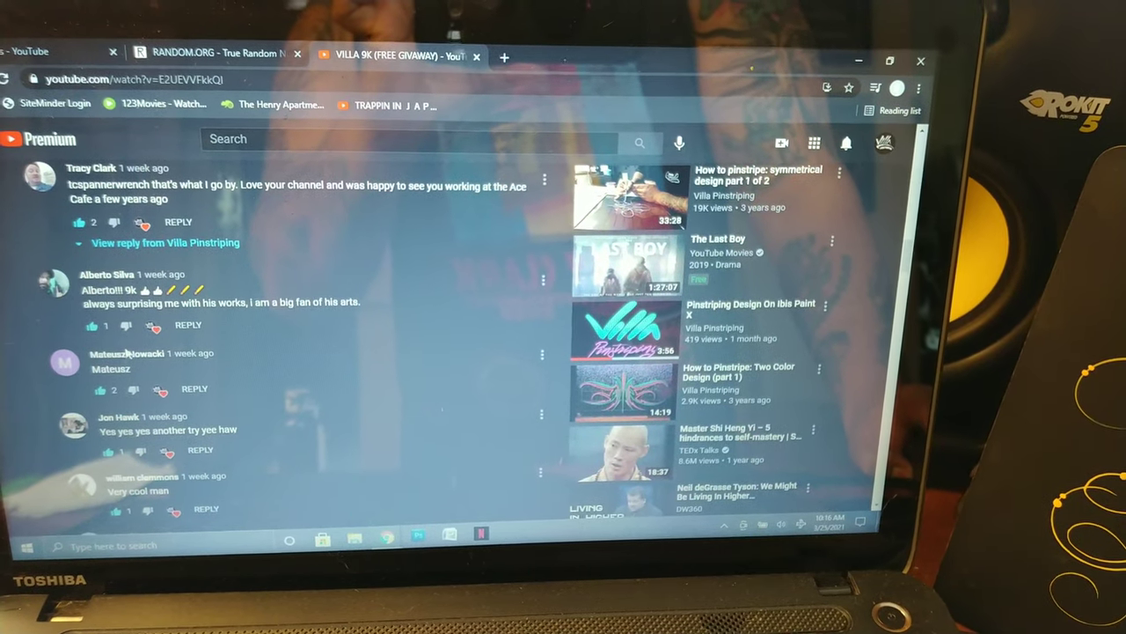
pyautogui.scroll(-3)
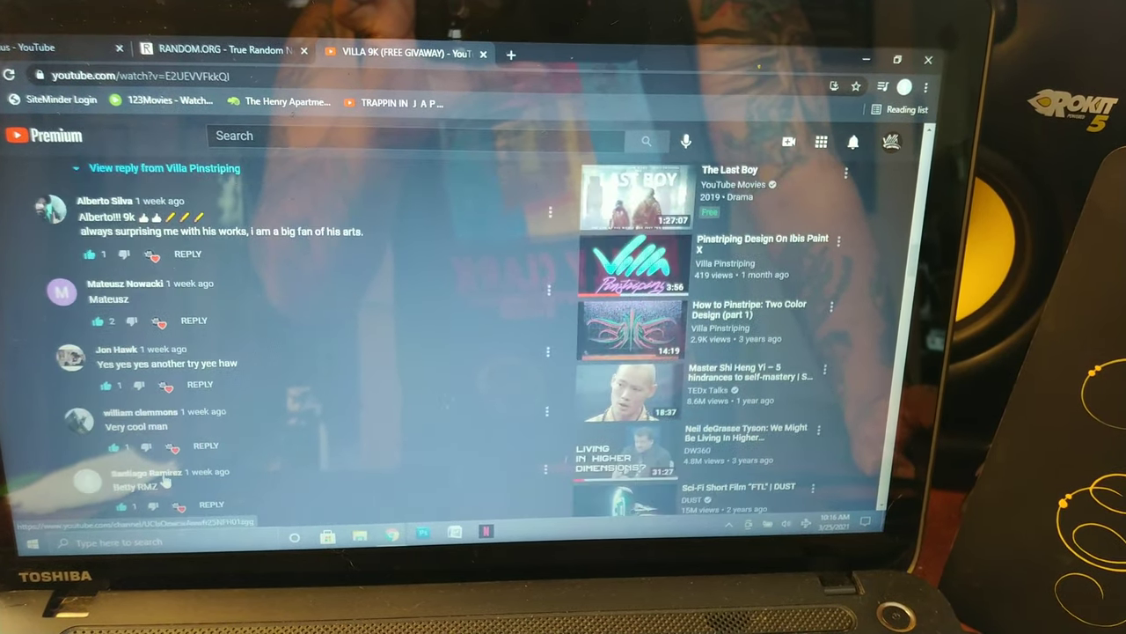
pyautogui.scroll(-3)
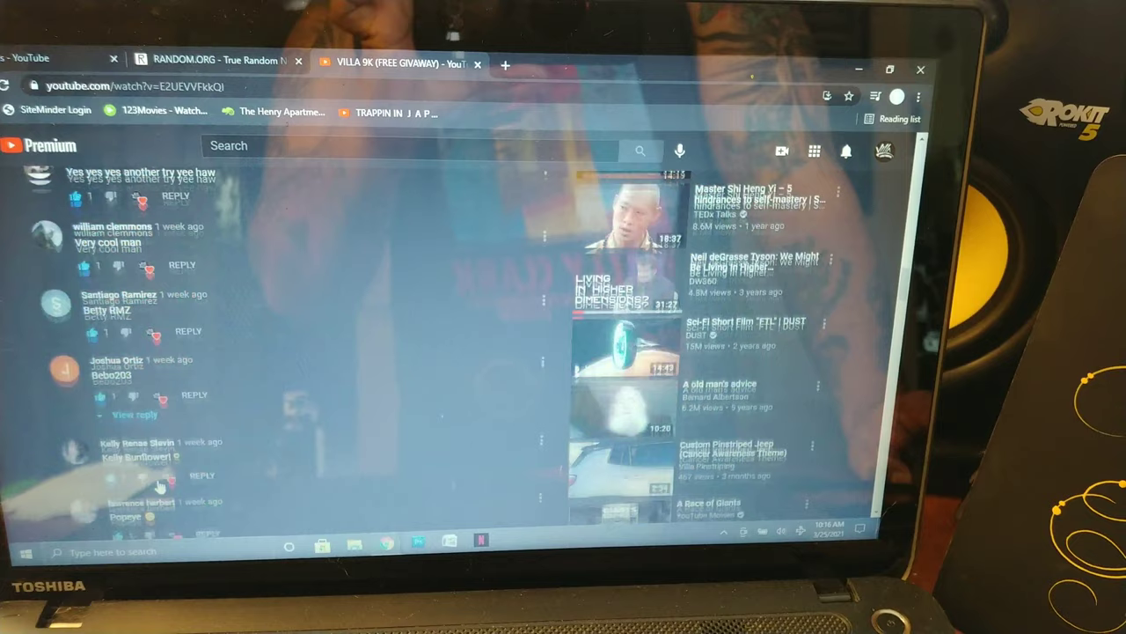
pyautogui.scroll(-3)
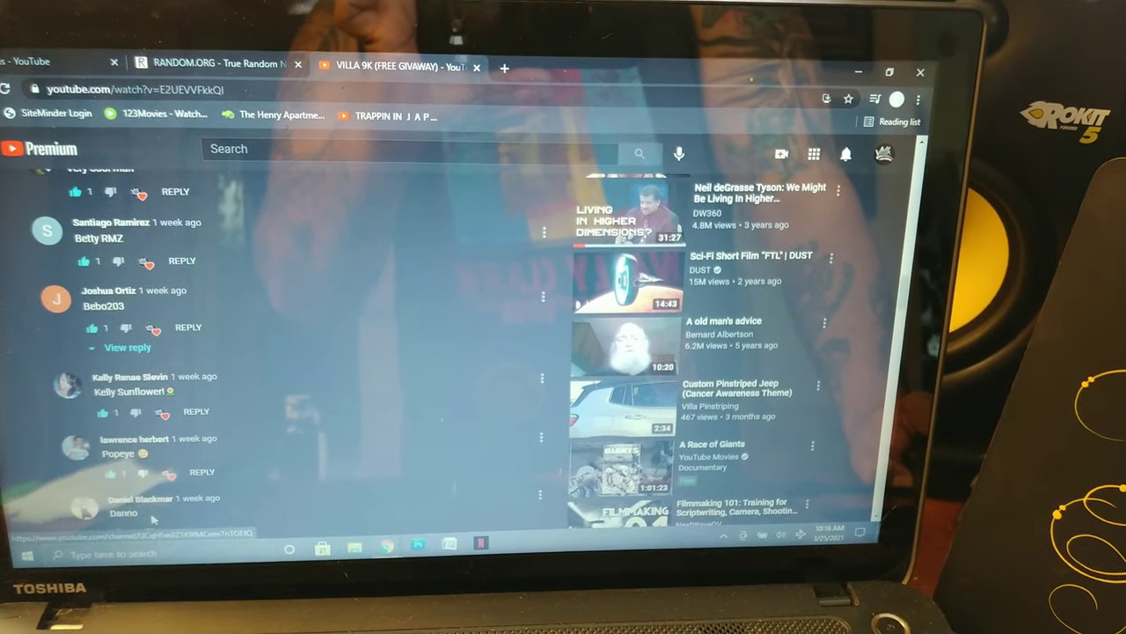
pyautogui.scroll(-3)
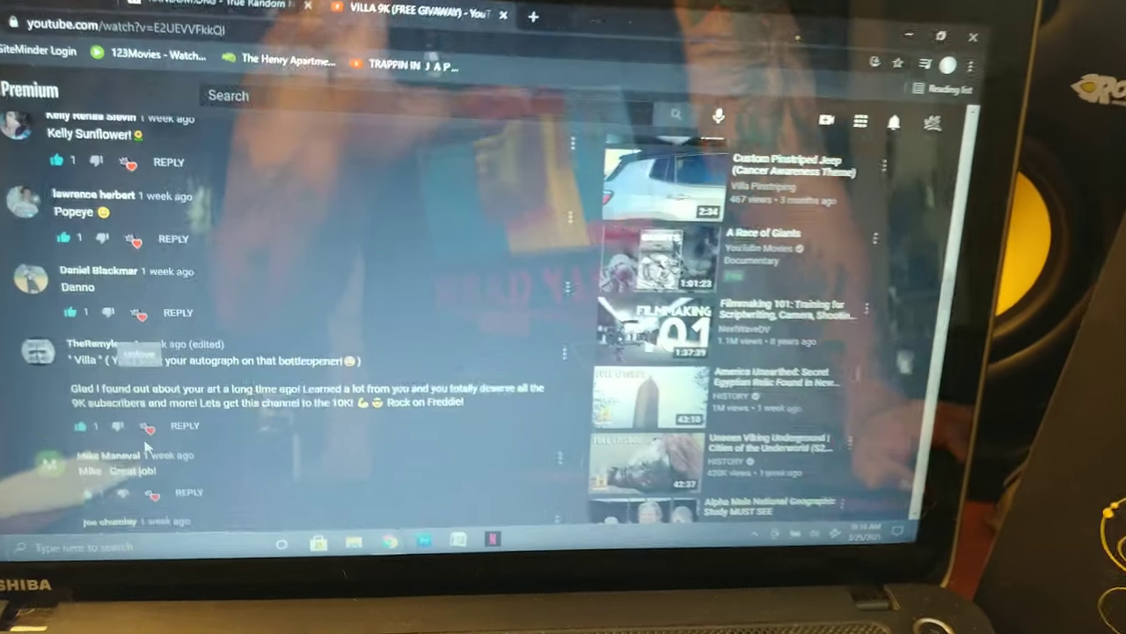